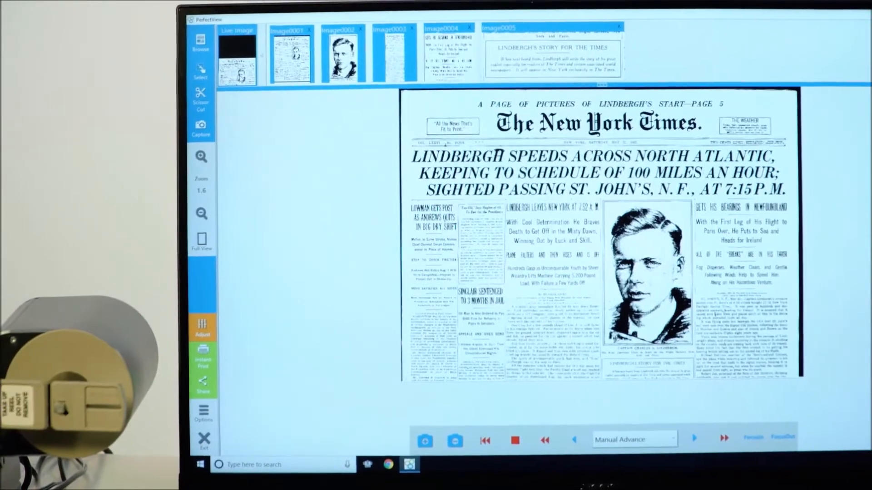
Zoom in on the scanned New York Times page from 1.6 to 2.
click(16, 163)
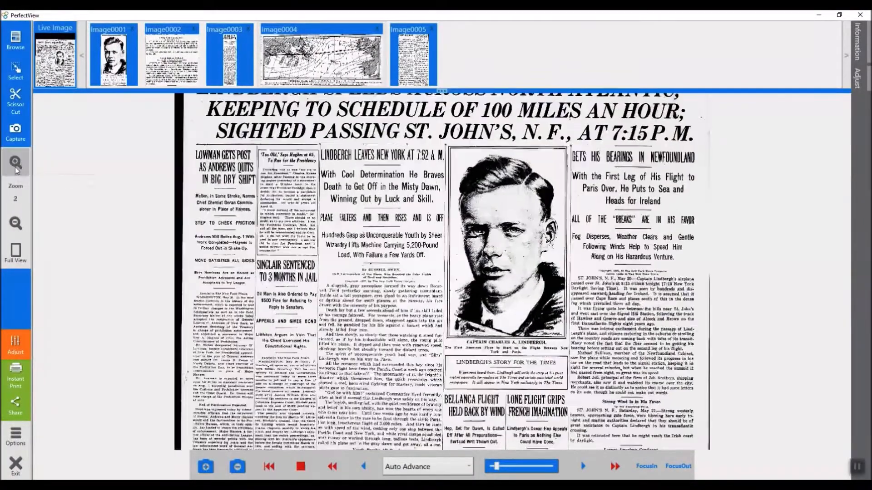